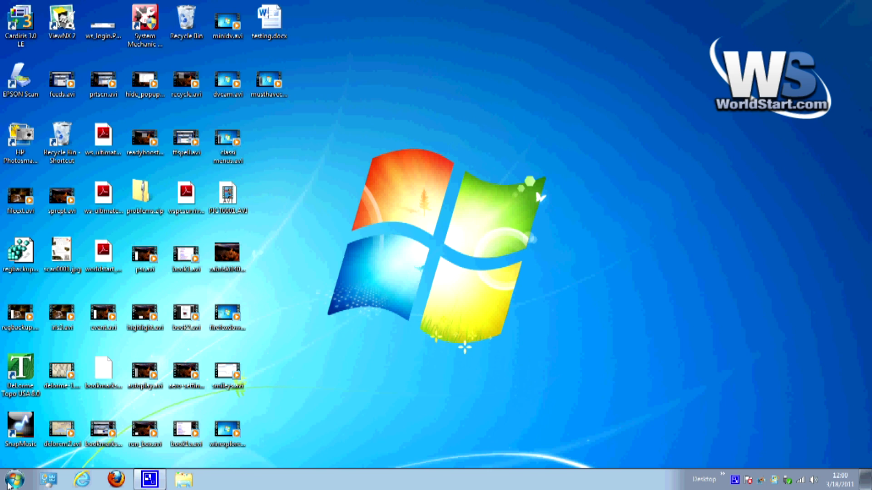
Step: Browse the Start menu program list and search 'window' to find Movie Maker
click(11, 479)
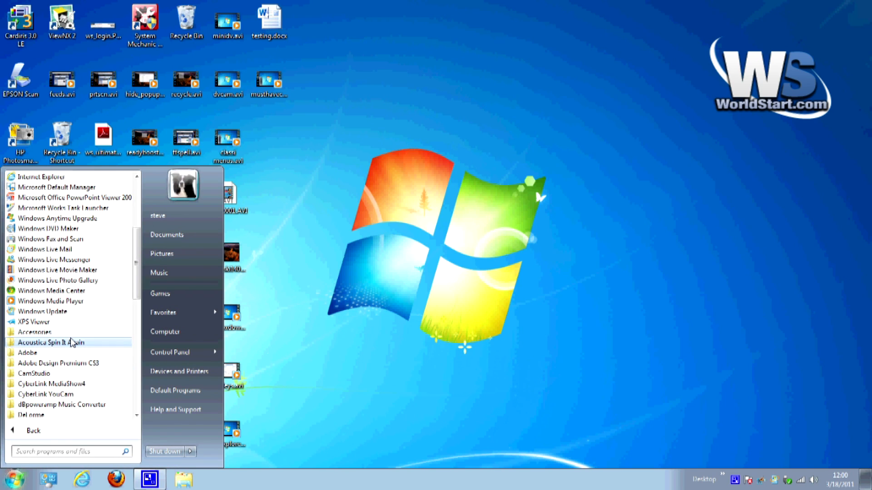
scroll(down, 3)
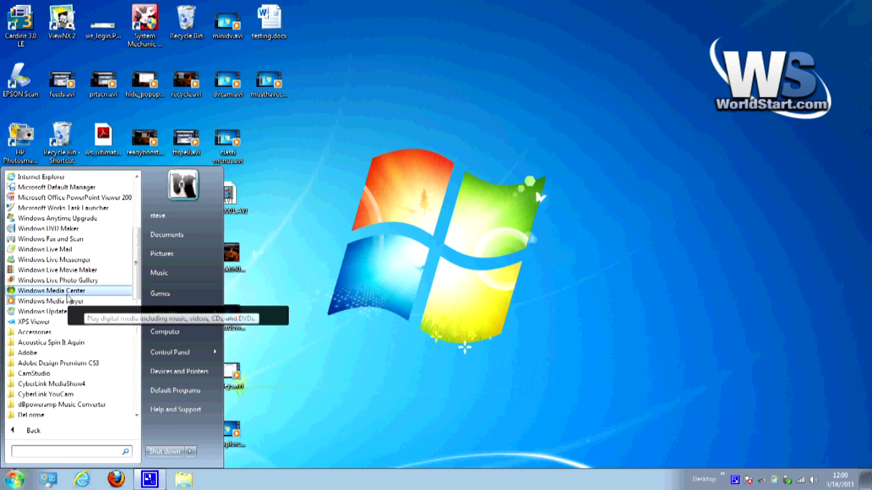
mouse_move(57, 270)
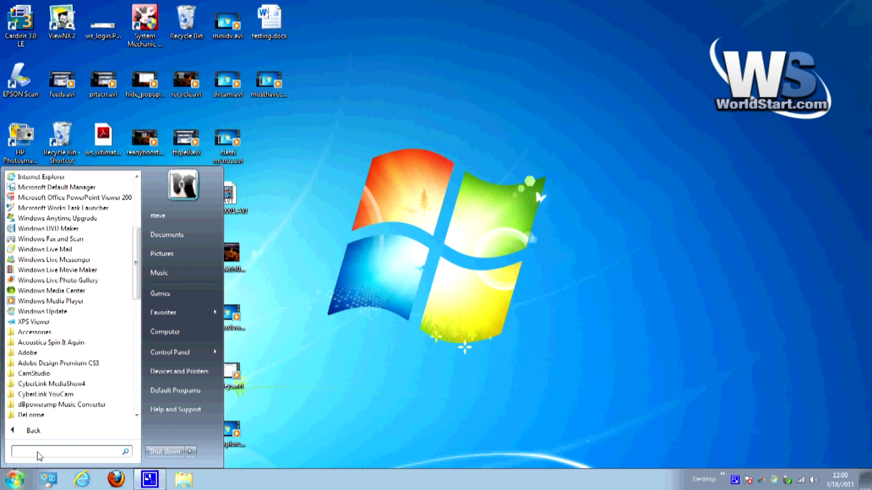
text(window)
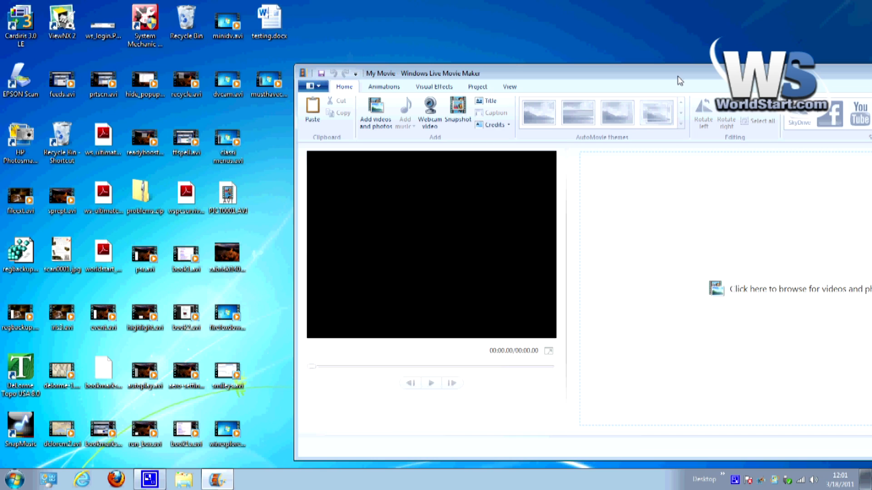
mouse_move(484, 214)
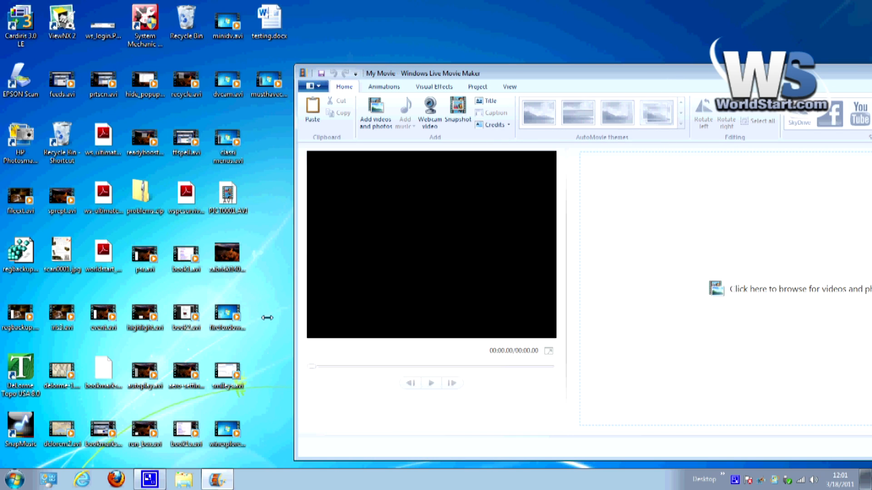
Step: Add the 42-second screen recording clip to the My Movie storyboard
click(227, 312)
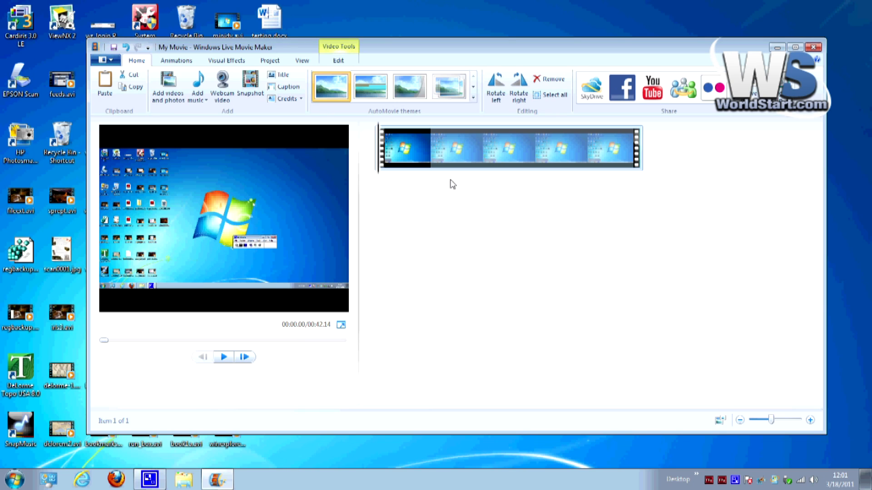
mouse_move(453, 193)
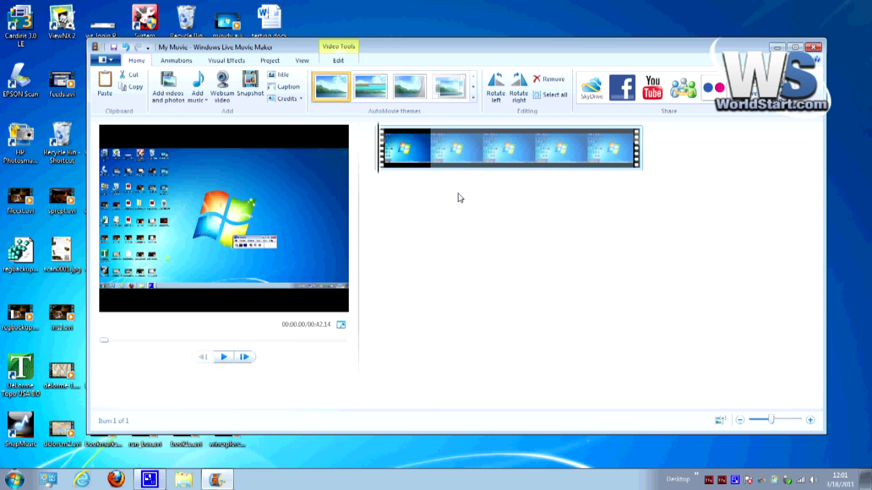
mouse_move(516, 188)
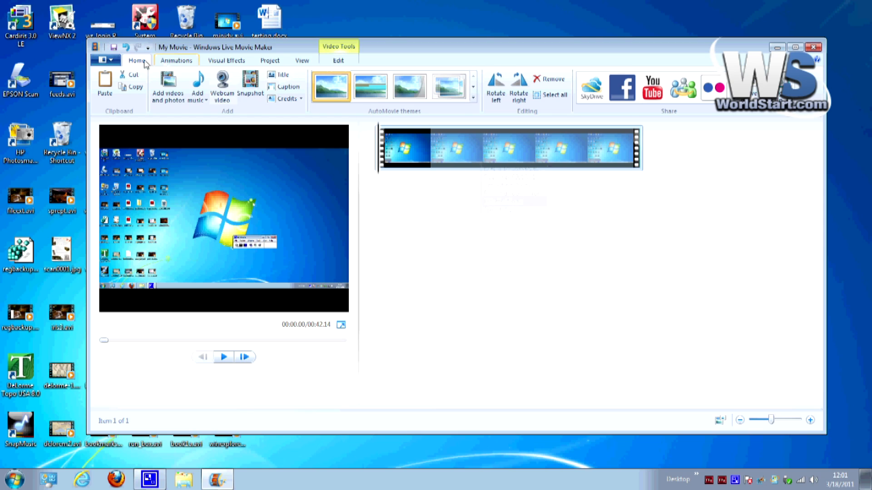
Step: Show the application menu's project, save and publish options
click(105, 60)
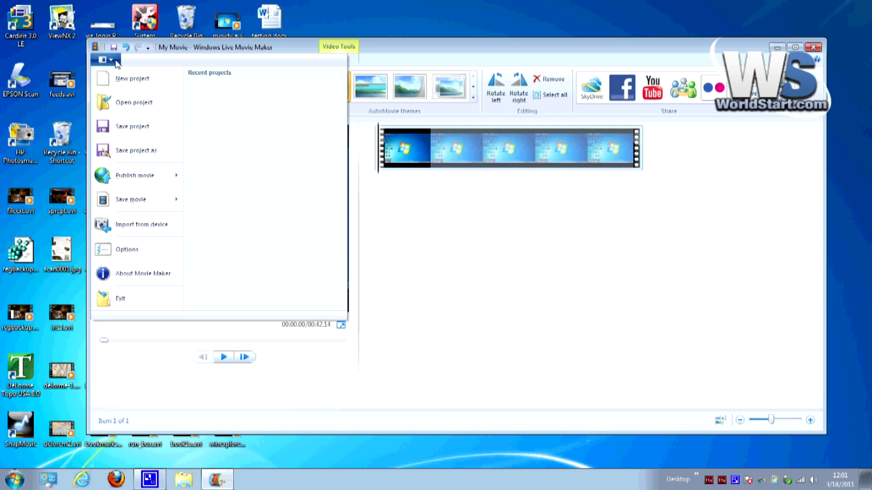
mouse_move(136, 150)
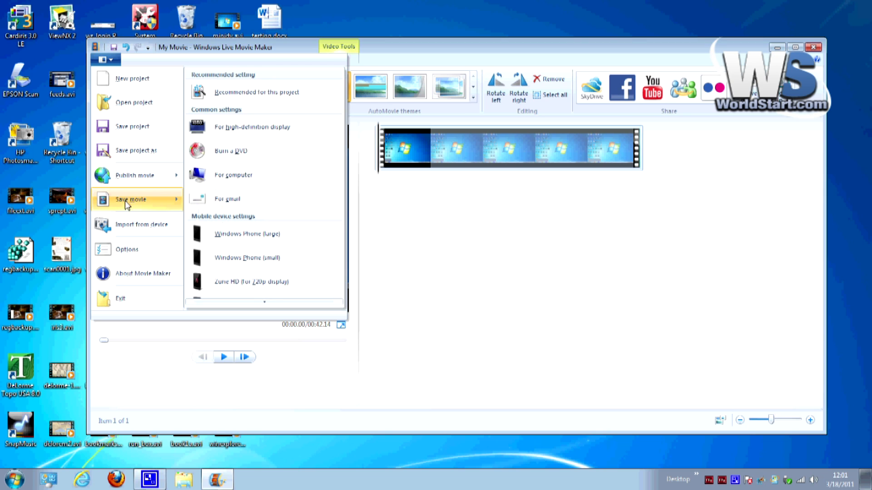
mouse_move(245, 151)
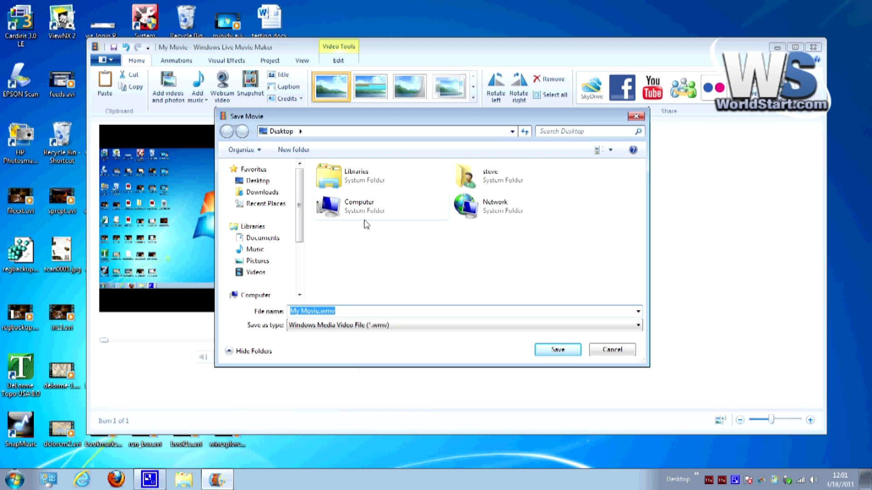
mouse_move(376, 271)
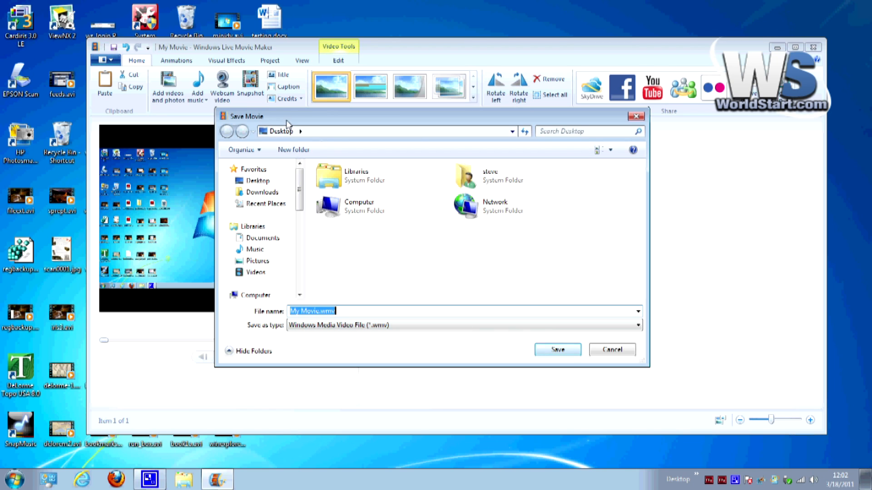
Step: Save the movie to the Desktop as My Movie.wmv
click(556, 350)
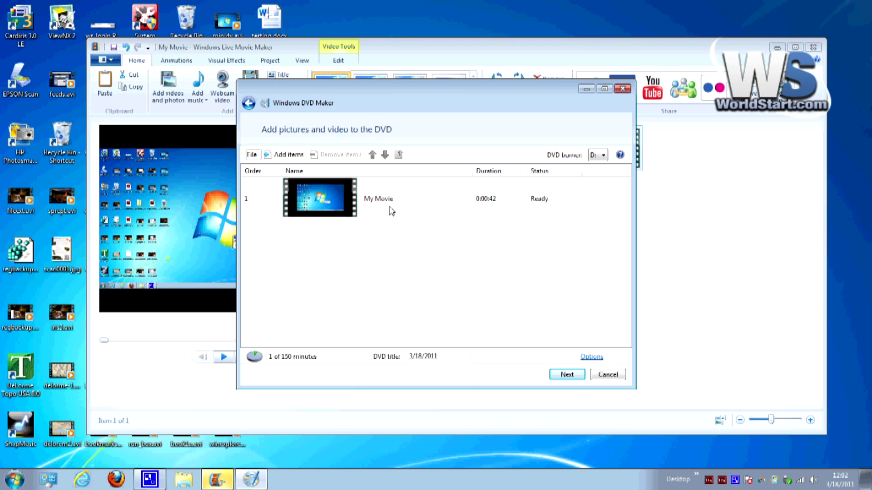
mouse_move(313, 111)
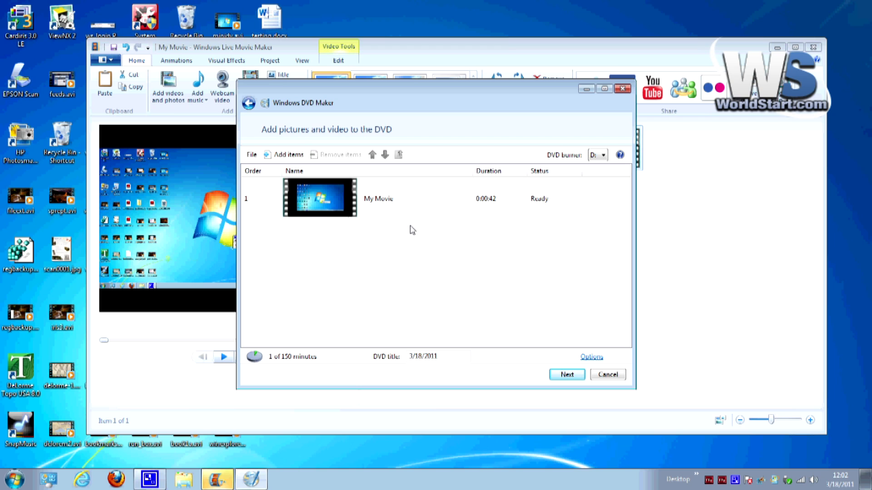
Step: Search the Start menu for 'windows' to find Windows DVD Maker
click(14, 479)
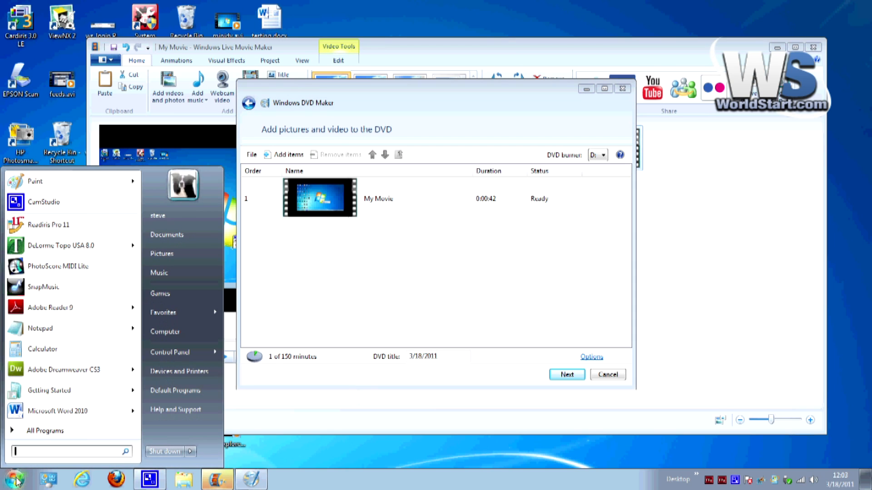
mouse_move(34, 457)
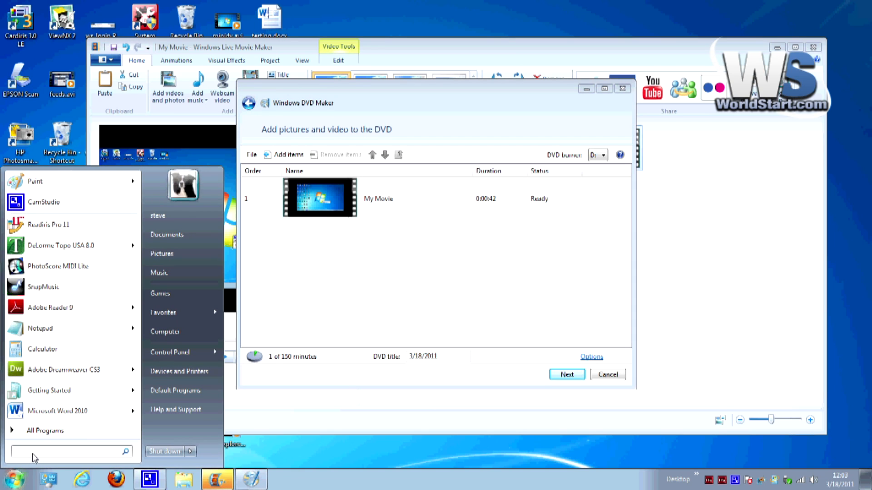
text(windows dvd maker)
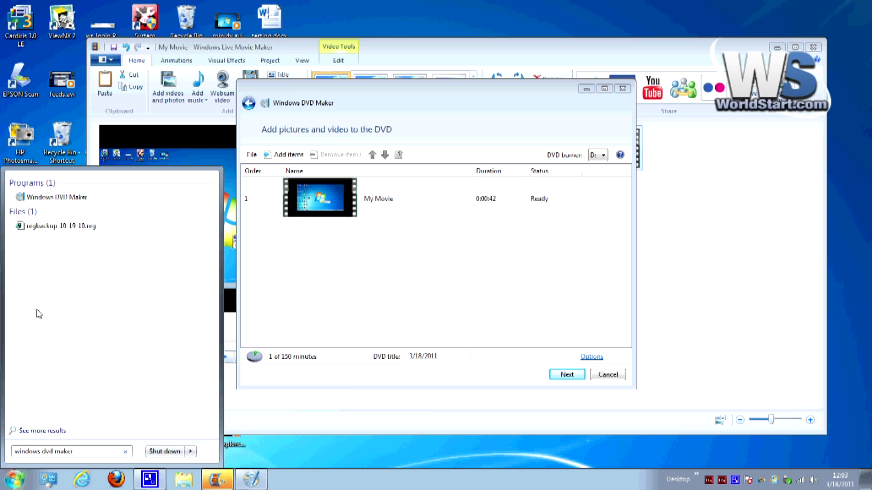
mouse_move(57, 198)
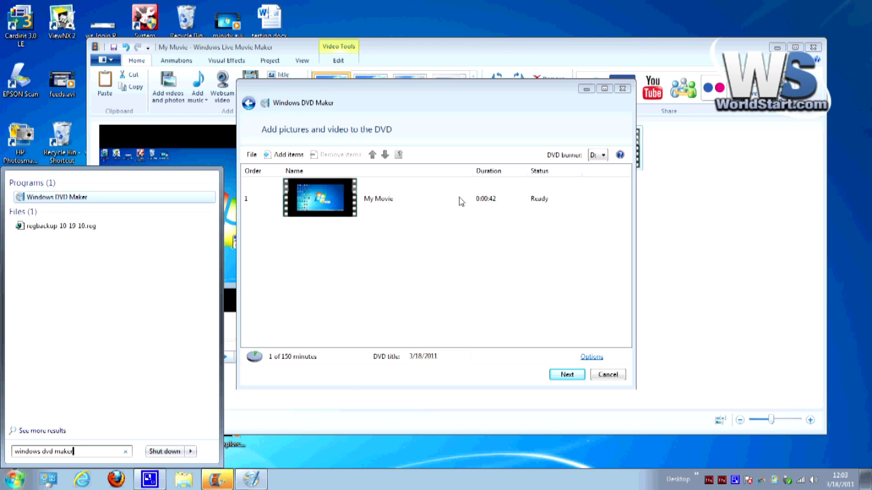
mouse_move(220, 382)
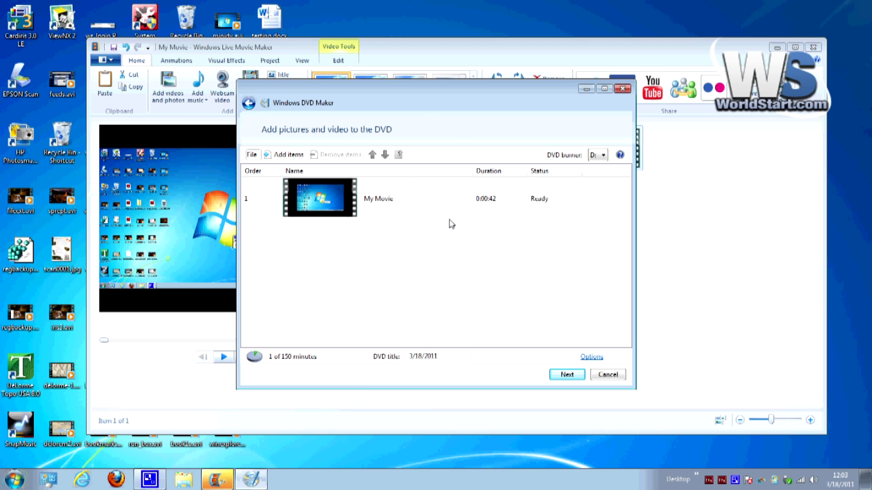
mouse_move(389, 201)
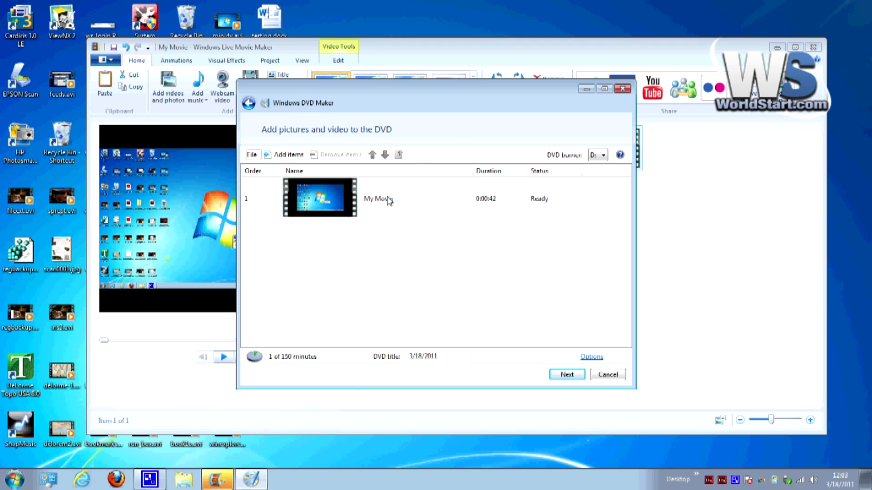
mouse_move(313, 197)
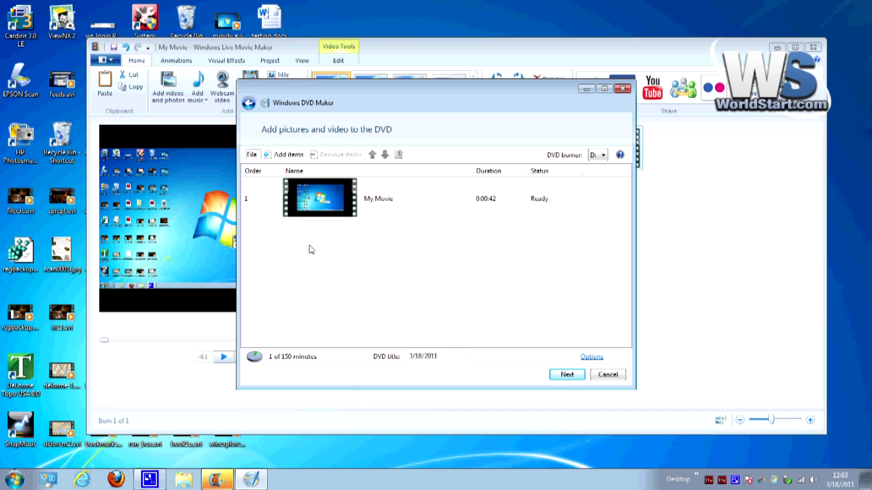
mouse_move(334, 236)
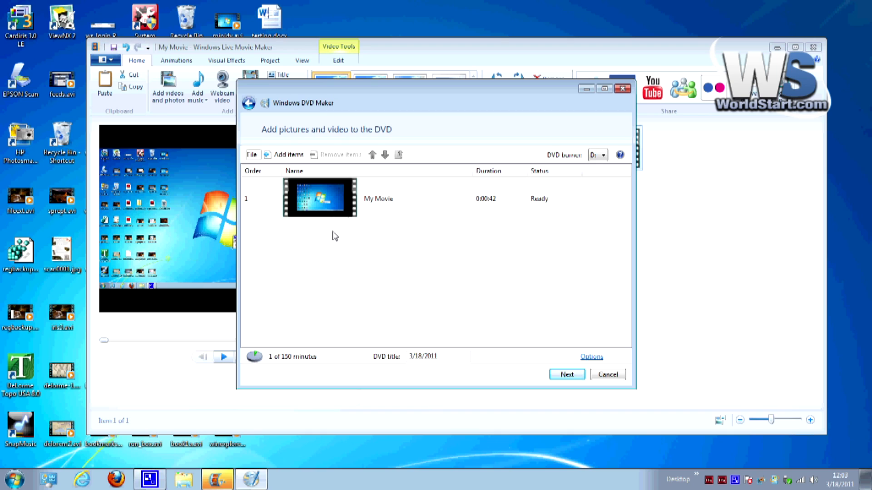
mouse_move(370, 268)
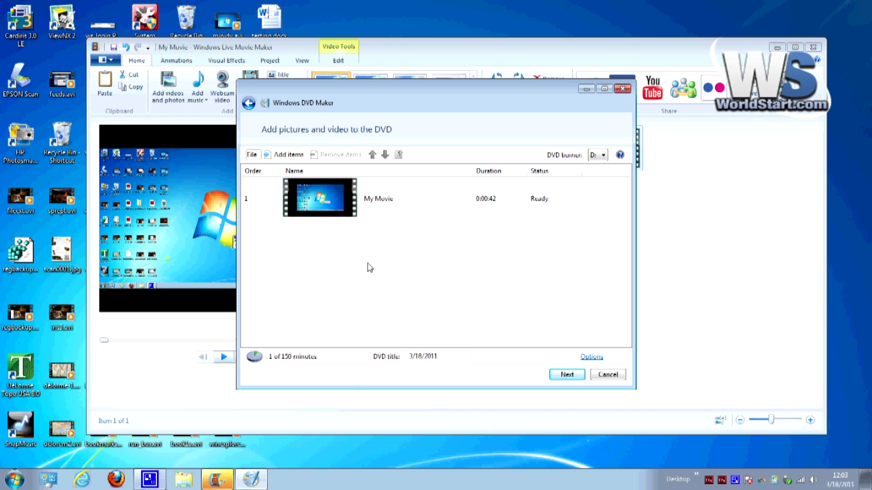
mouse_move(567, 374)
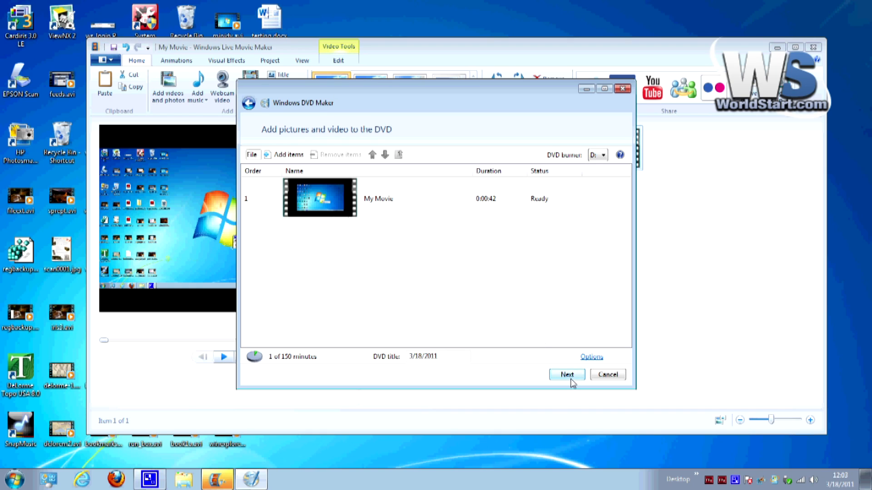
Step: Advance to the Ready to burn DVD page and browse the Menu Styles list
click(566, 374)
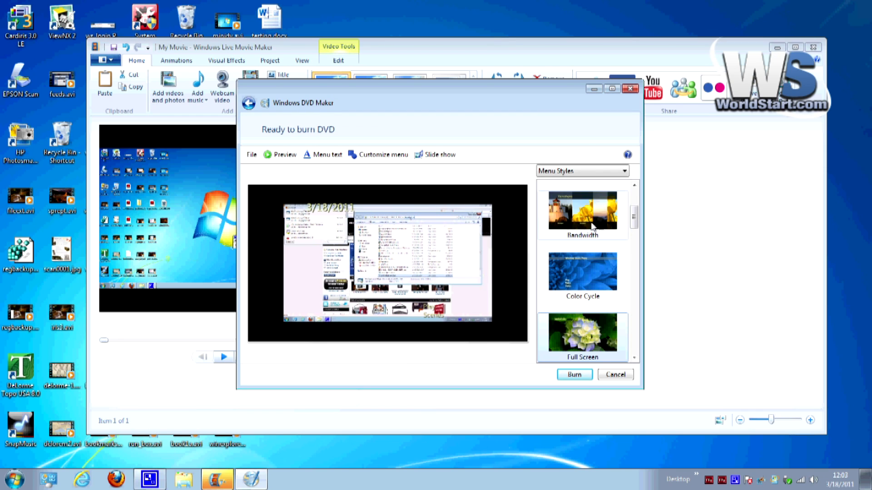
scroll(down, 3)
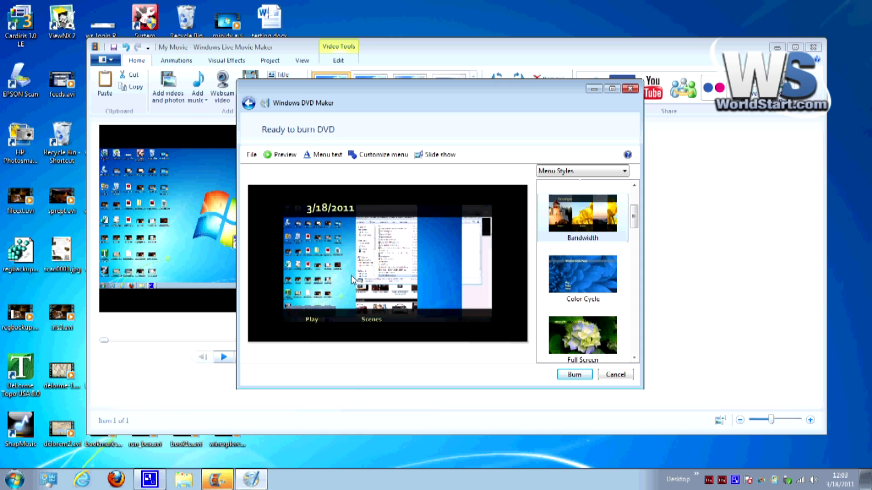
mouse_move(426, 176)
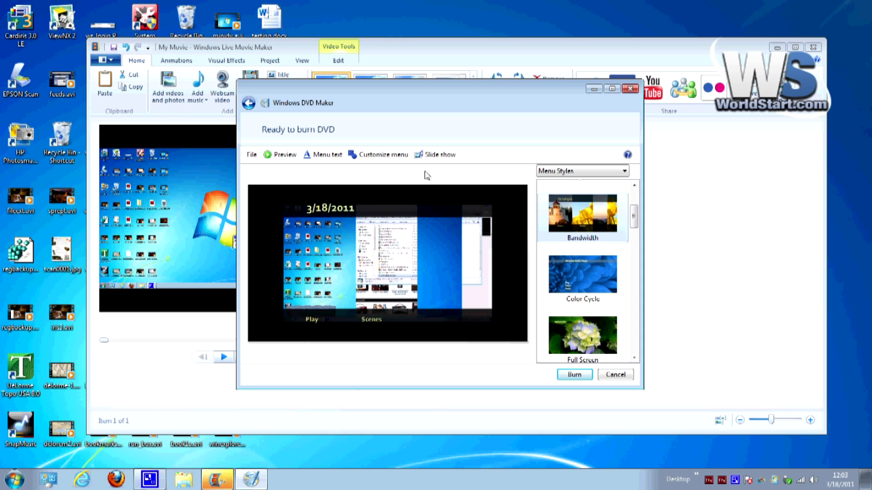
mouse_move(437, 154)
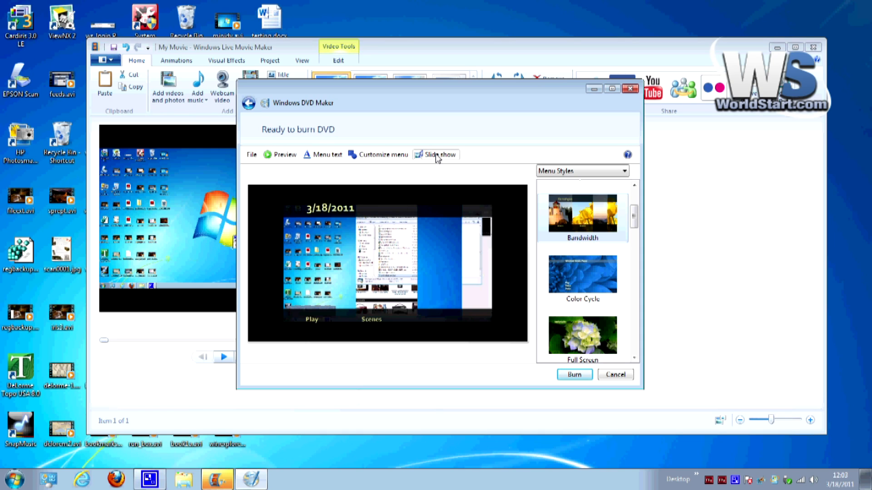
Step: Preview the disc menu, play it and highlight the Scenes option
click(280, 154)
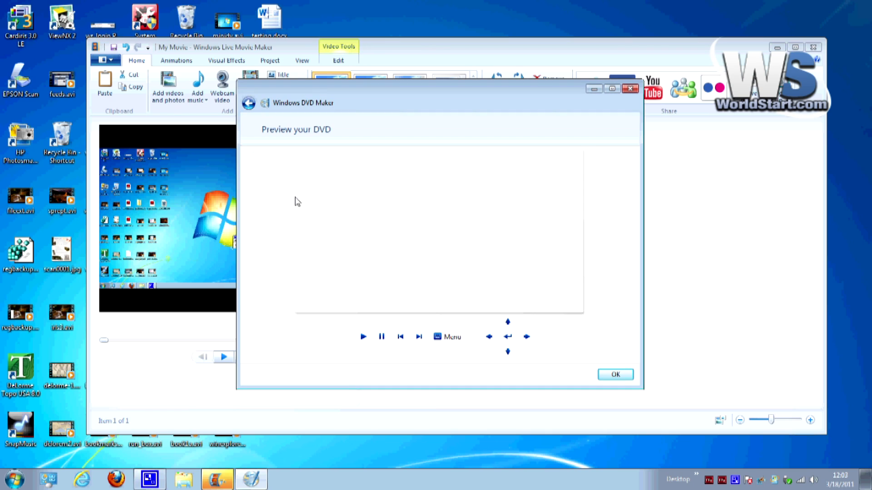
click(363, 337)
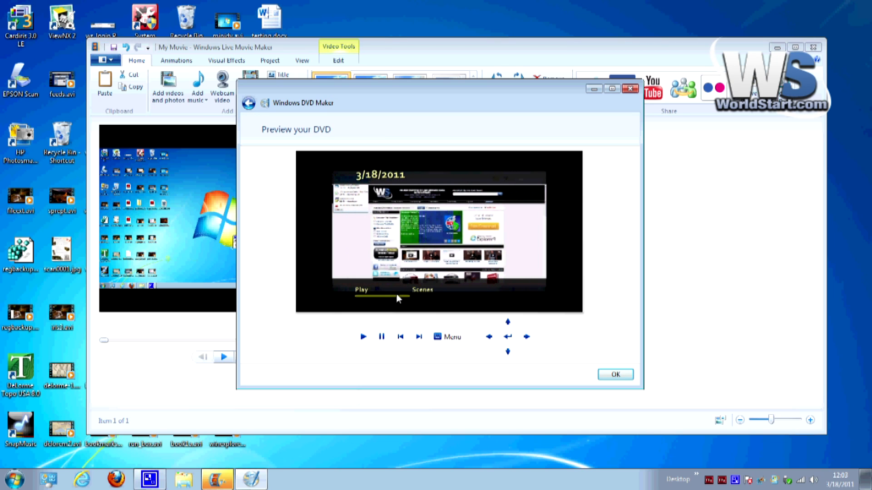
click(421, 289)
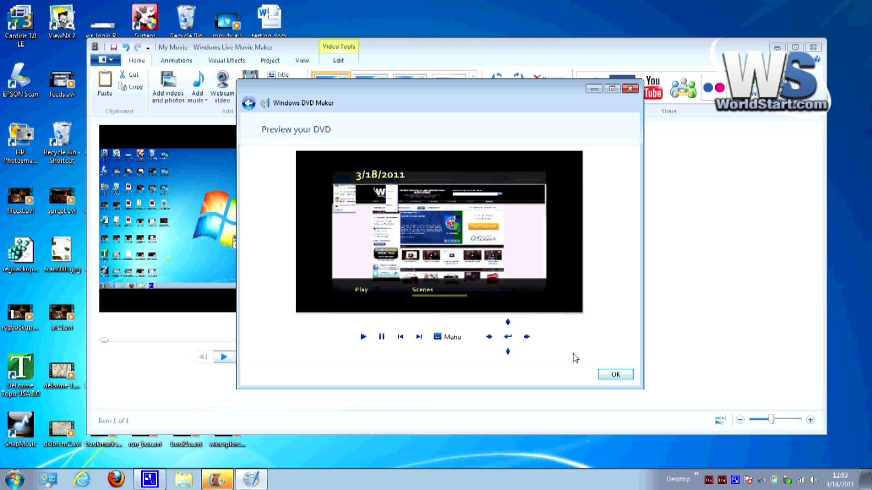
click(615, 374)
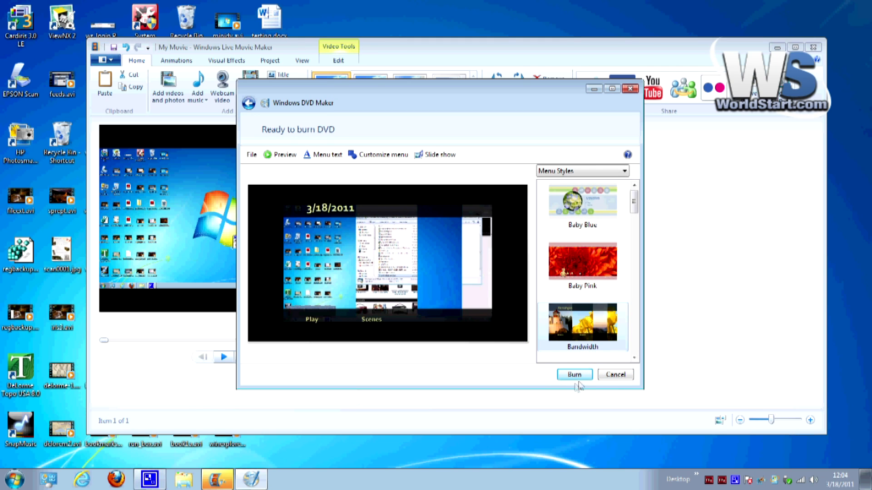
Step: Start burning the DVD so encoding begins
click(574, 374)
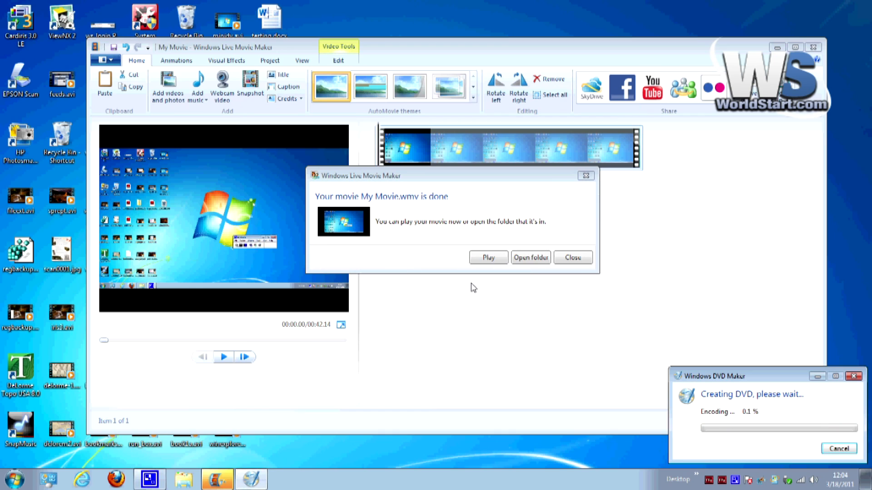